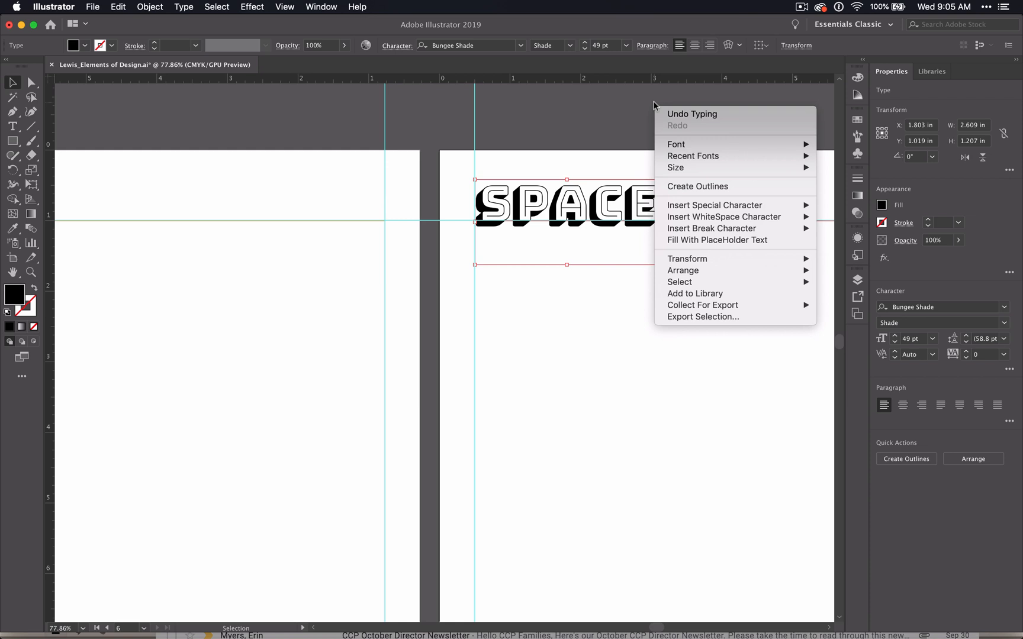
Hide the guides from the canvas context menu so the underline strokes show clearly.
left_click(596, 125)
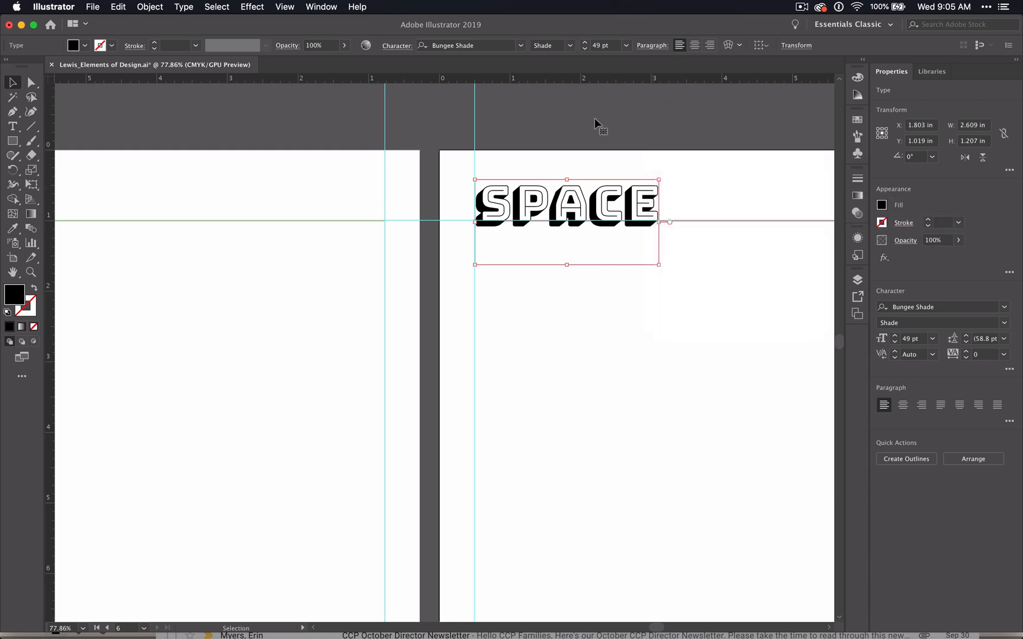
right_click(594, 124)
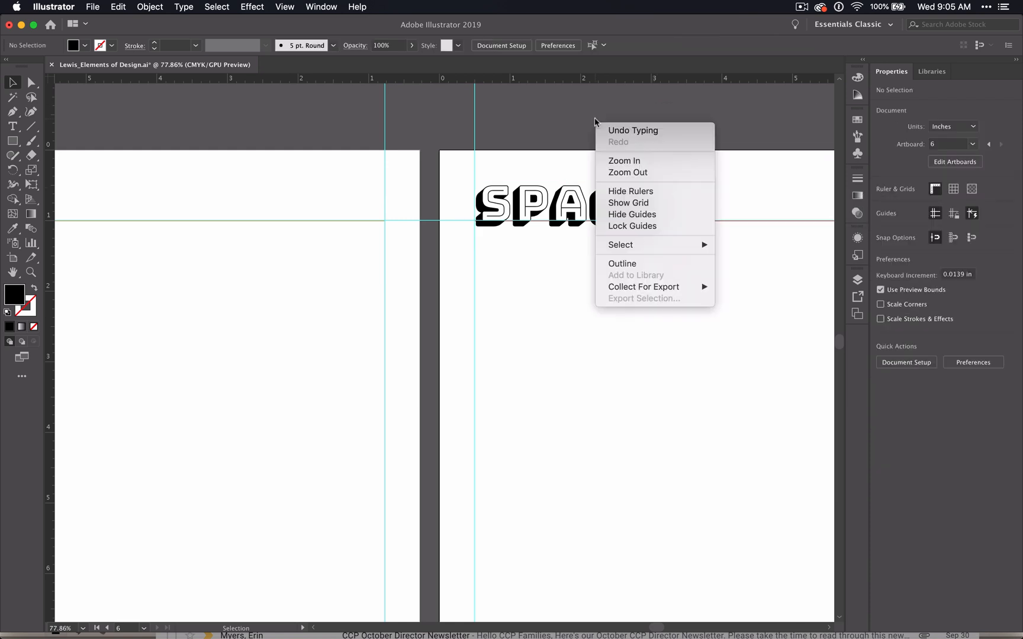
left_click(632, 215)
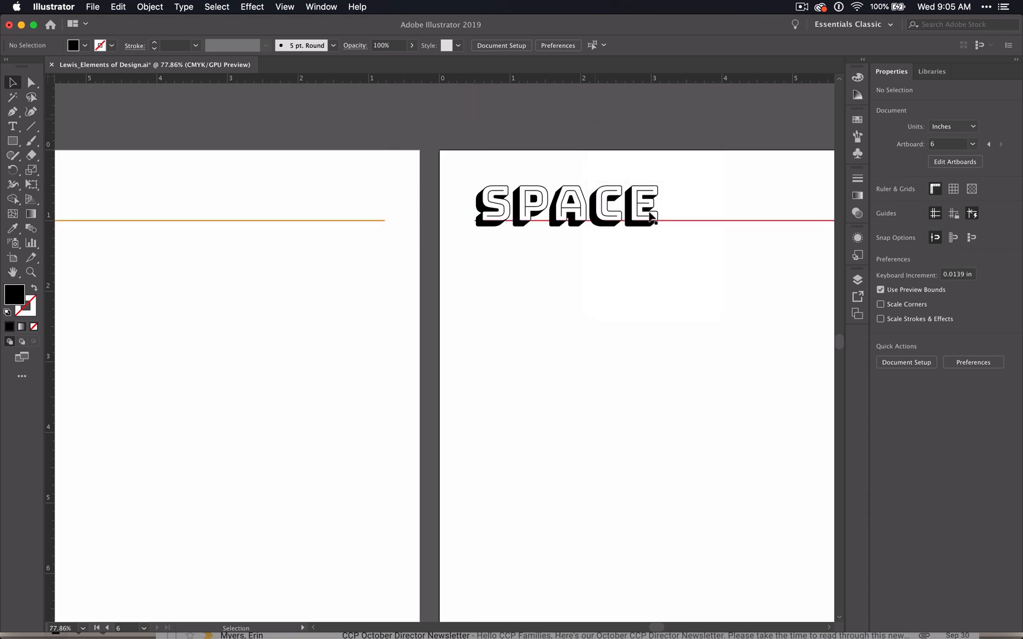
mouse_move(264, 221)
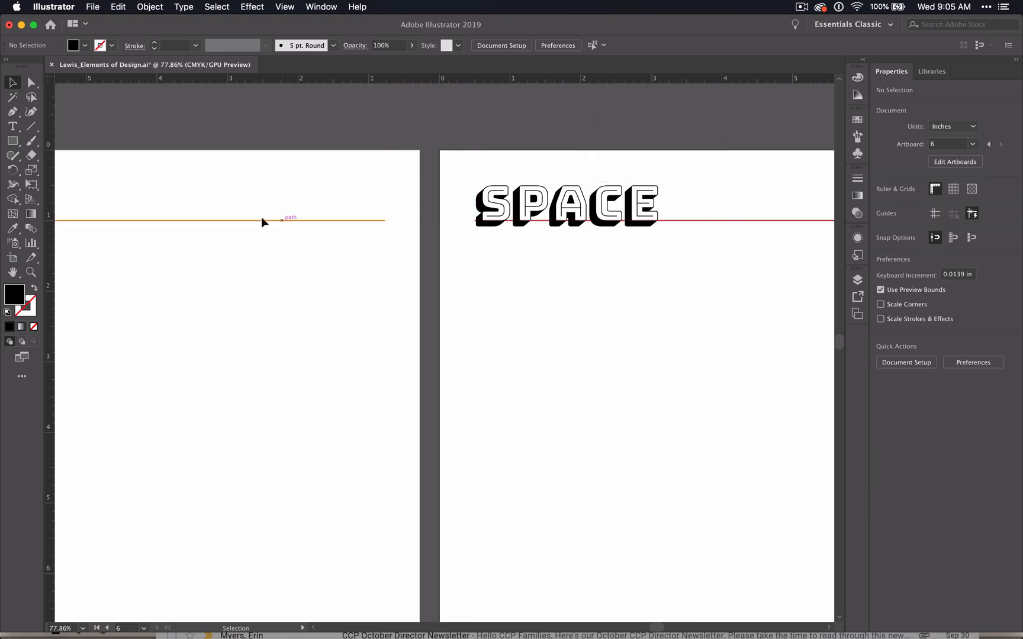
mouse_move(873, 288)
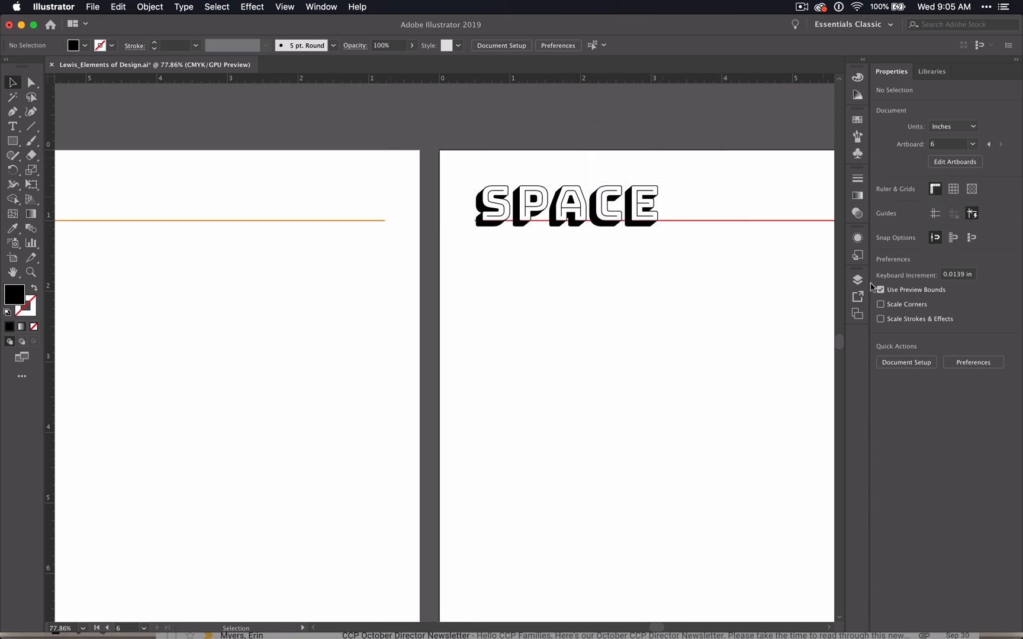
Unlock the lines layer in the Layers panel.
left_click(857, 279)
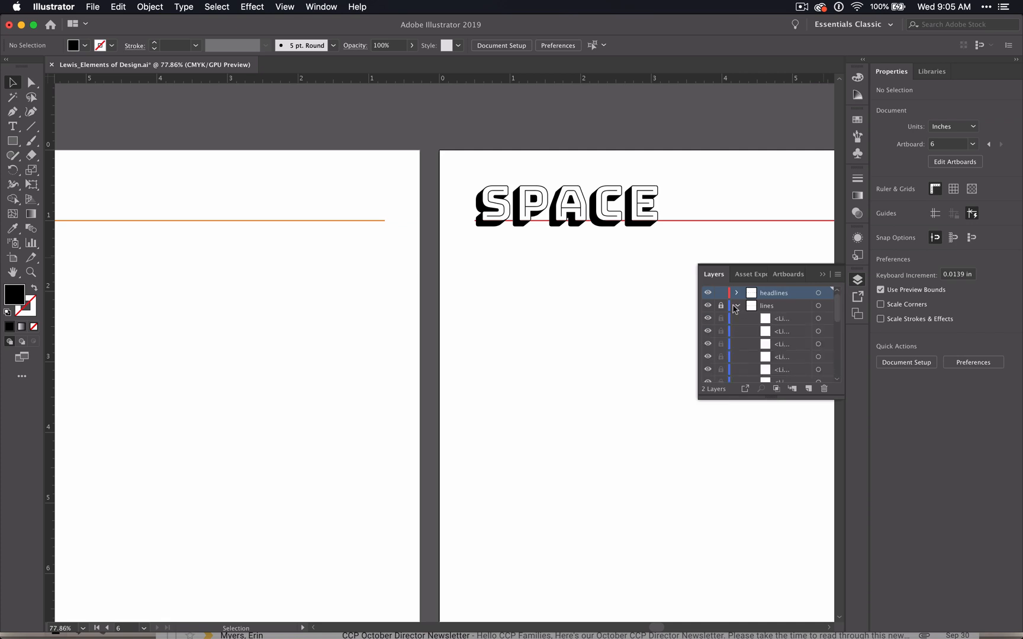
left_click(737, 305)
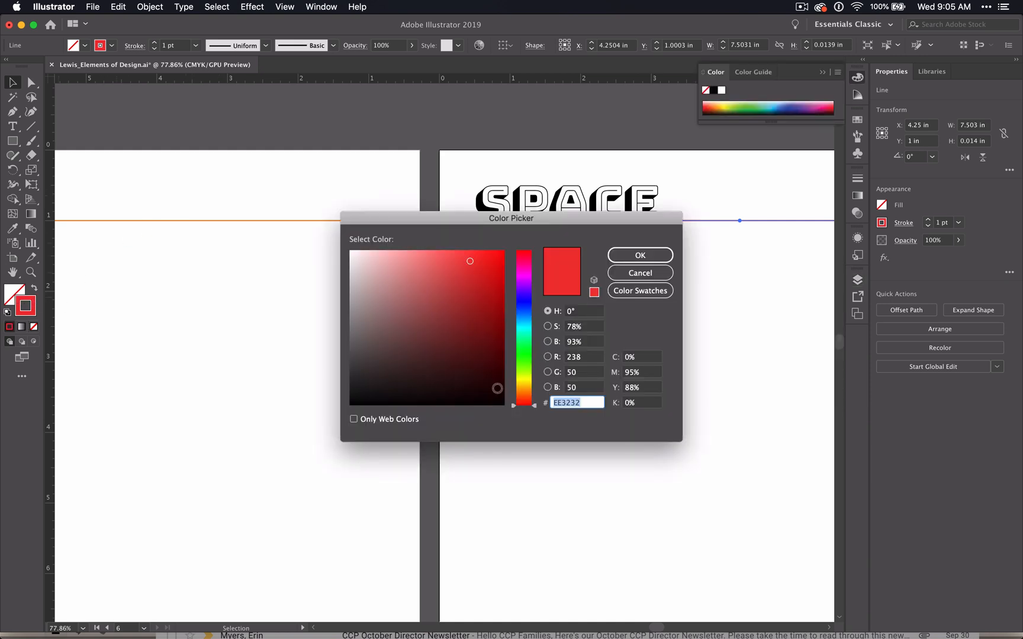
mouse_move(571, 415)
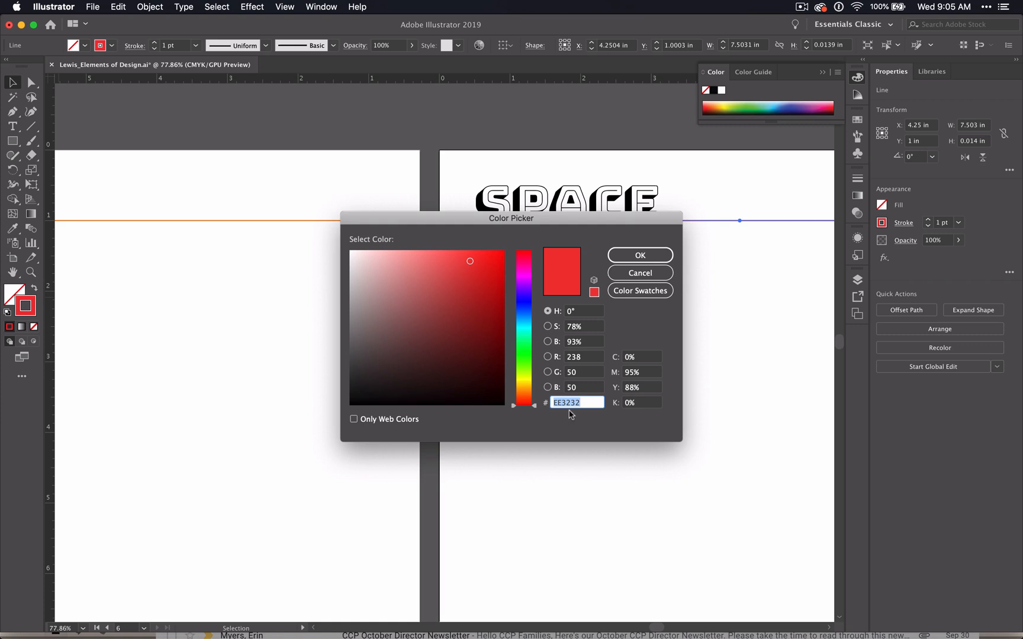
mouse_move(528, 363)
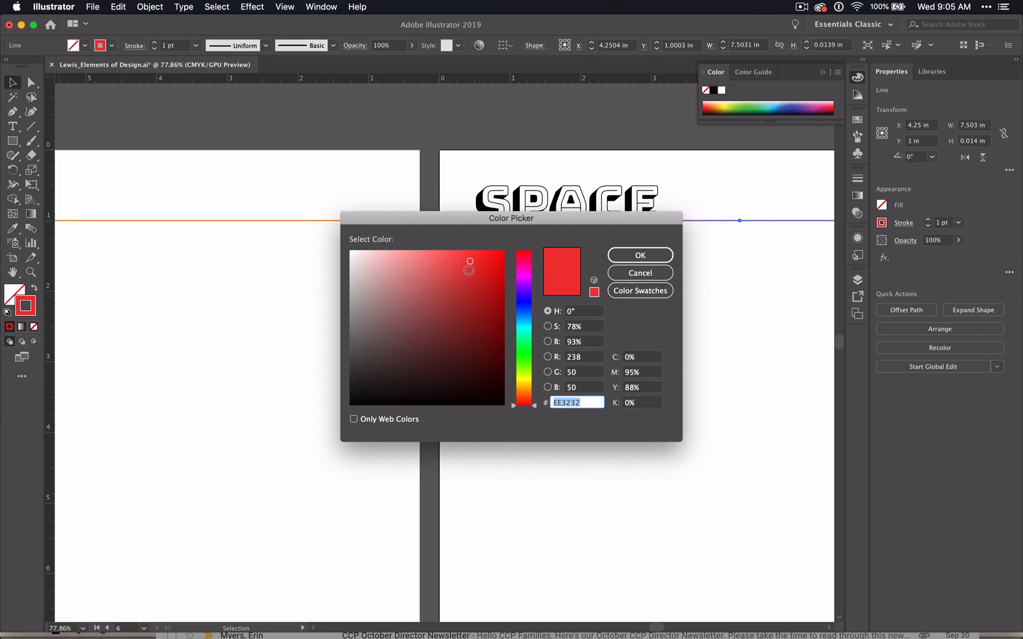
Inspect the red underline's stroke colour EE3232 and confirm it unchanged.
left_click(449, 320)
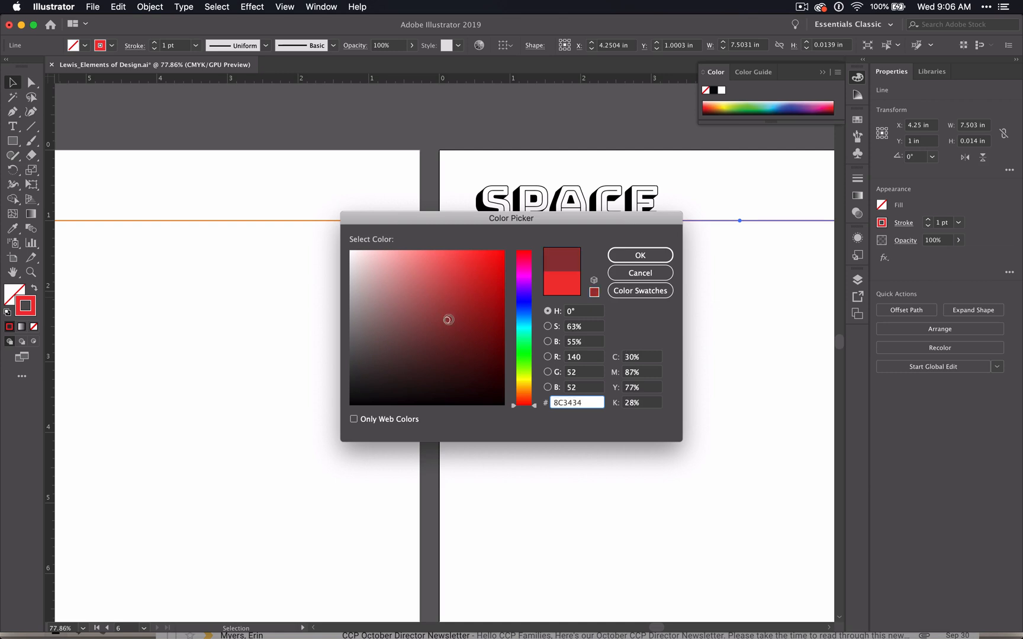
left_click(482, 288)
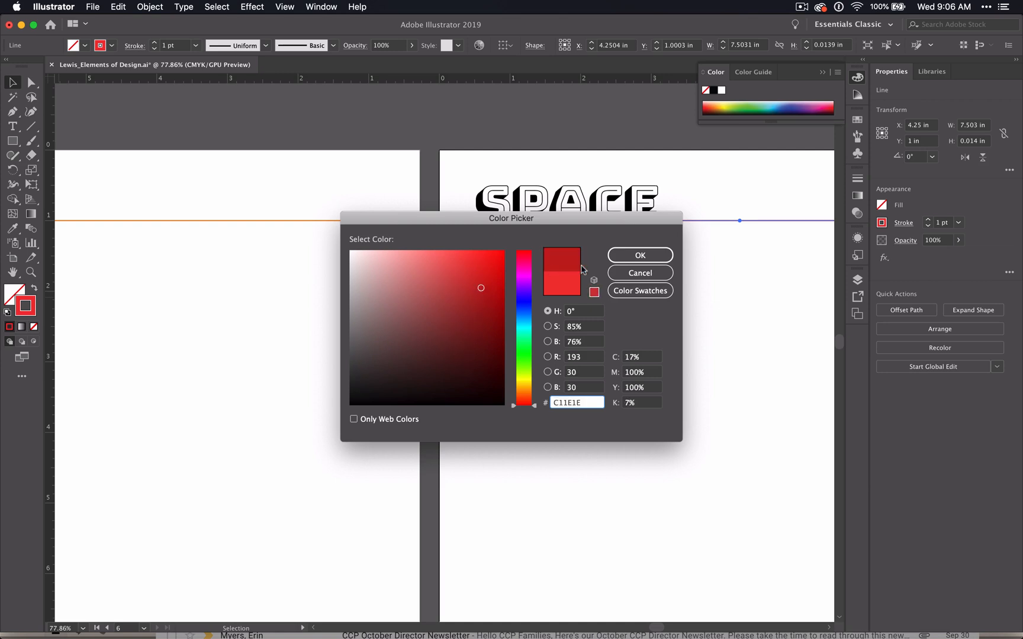
left_click(470, 260)
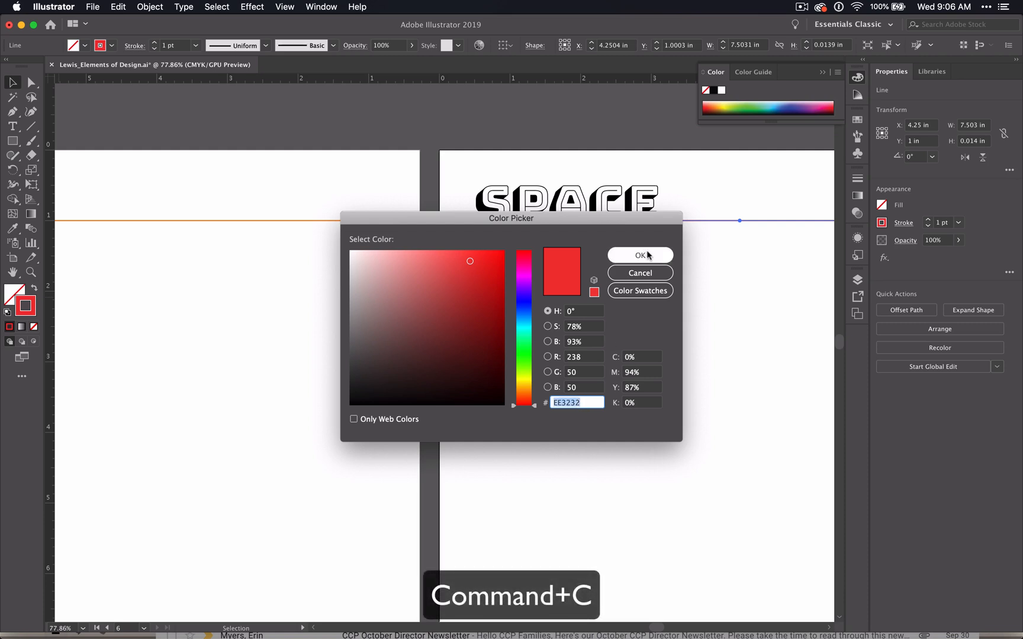
left_click(641, 254)
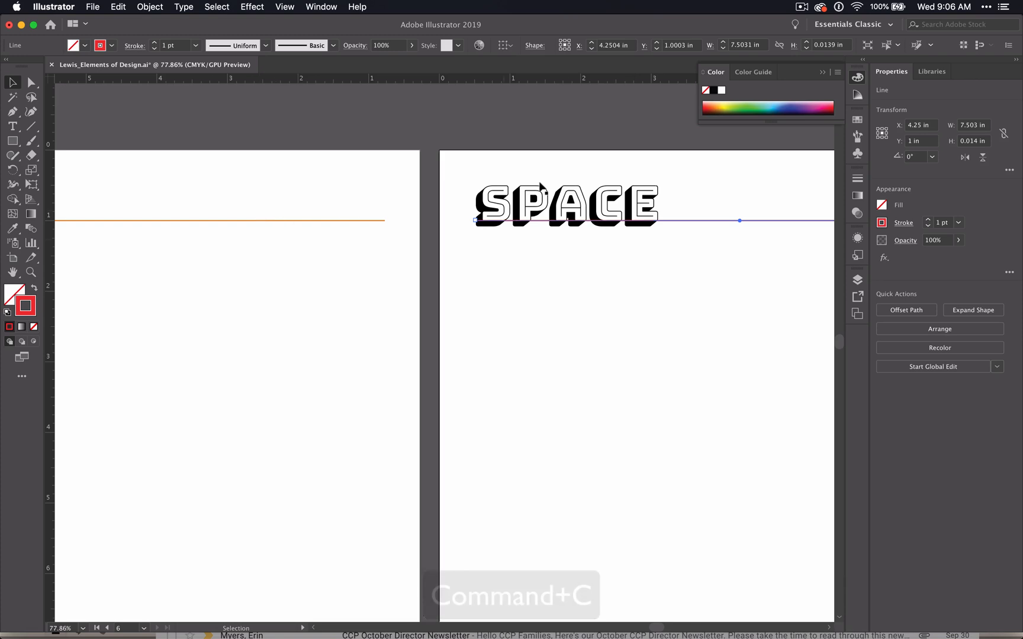
Fill the SPACE headline with the underline's red EE3232.
left_click(566, 204)
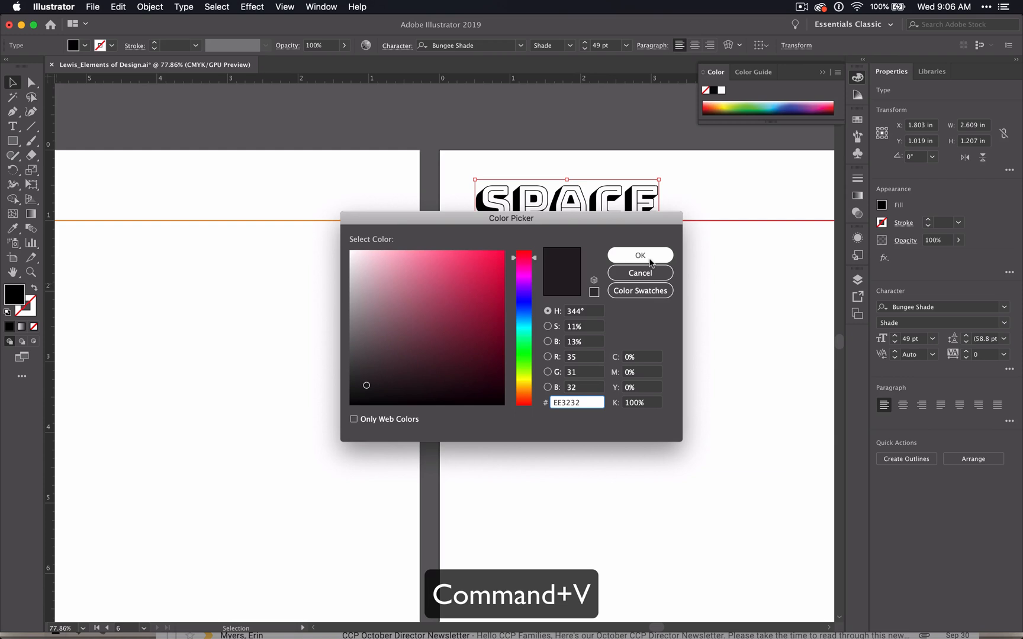
left_click(639, 254)
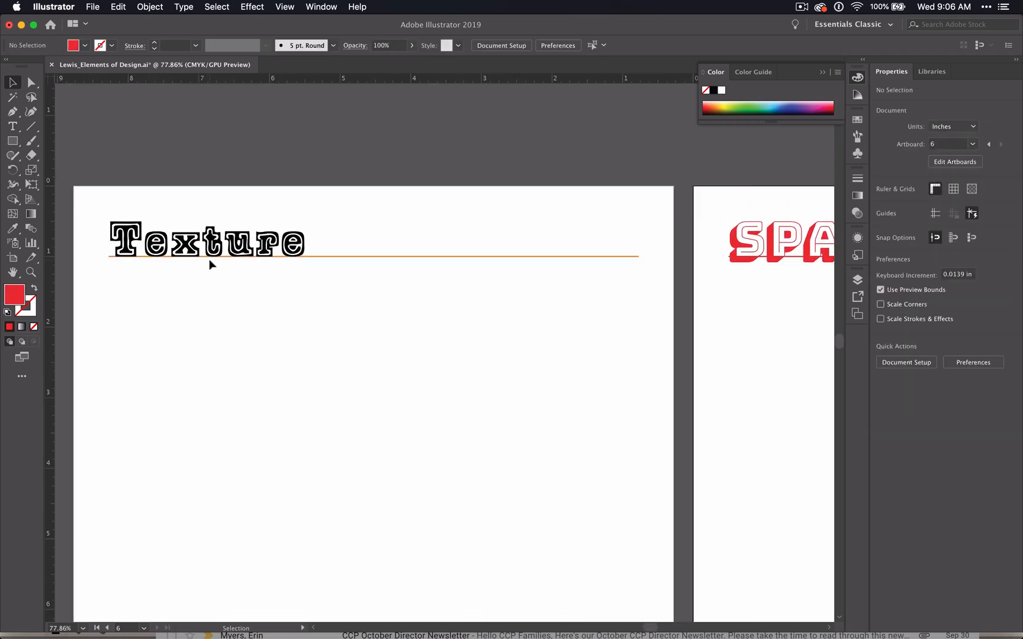
Copy the orange underline's stroke F18C2D and fill the Texture headline with it.
left_click(418, 267)
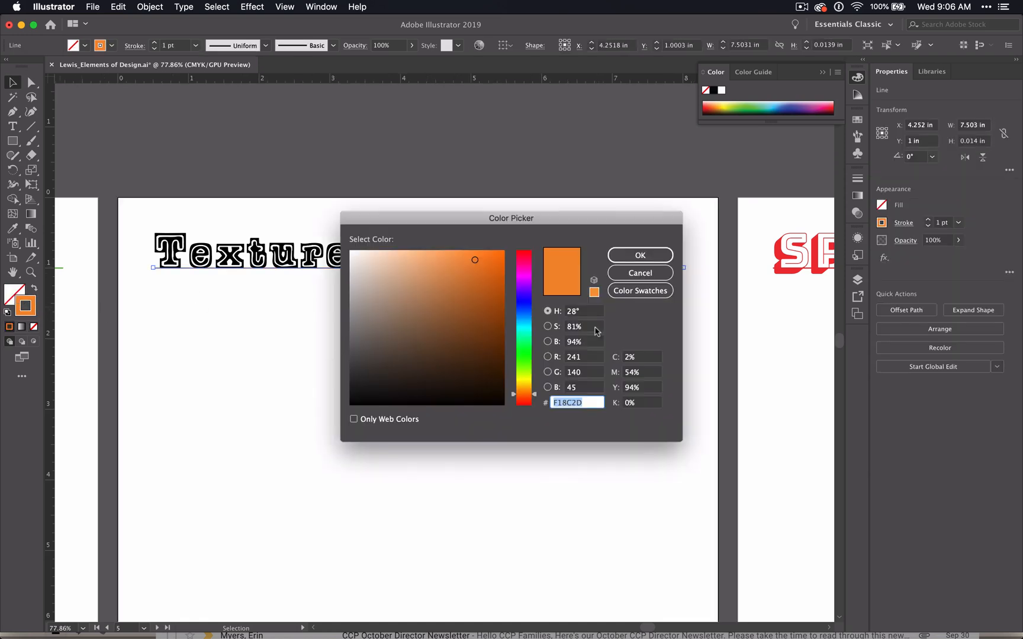
left_click(639, 255)
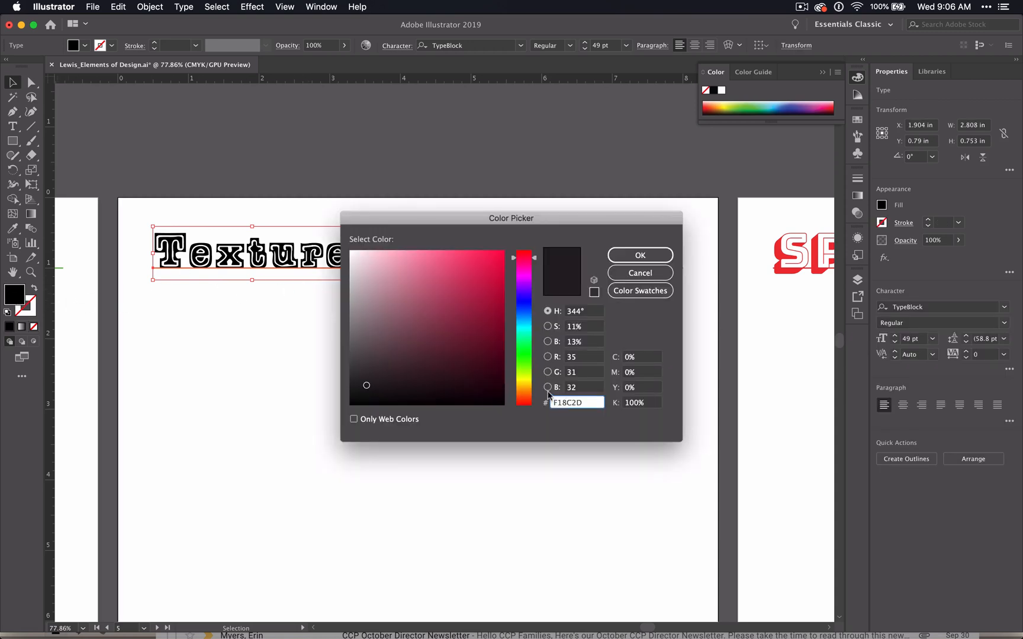
left_click(639, 255)
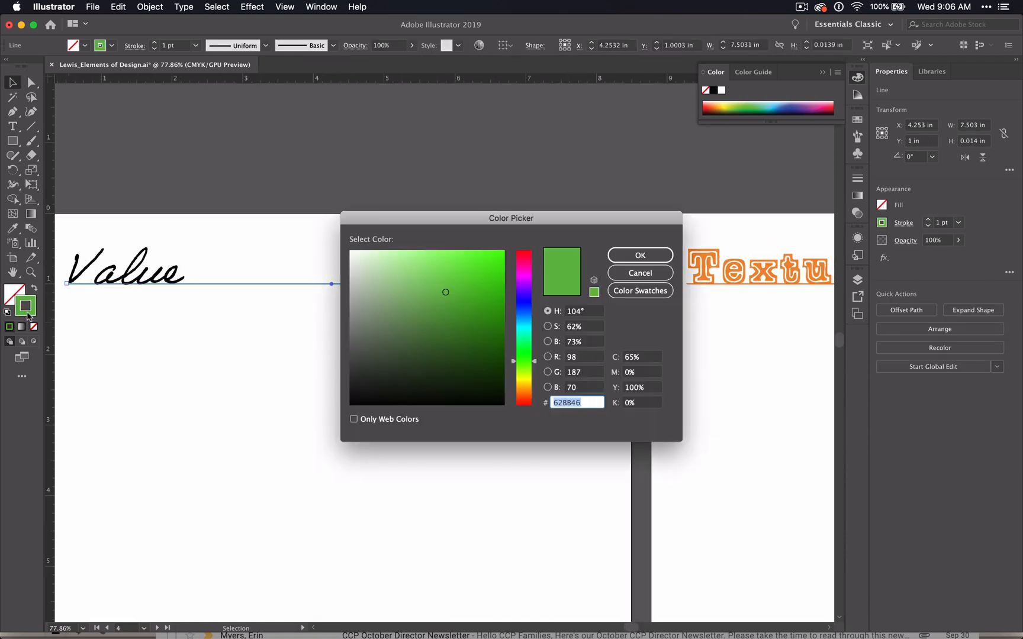
mouse_move(564, 414)
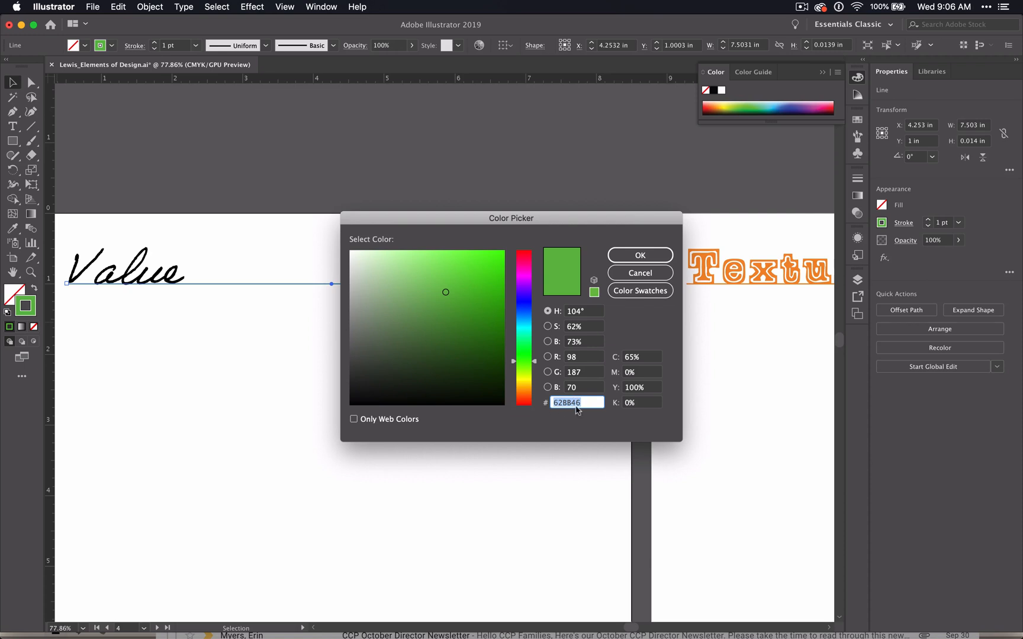
Copy the green underline's stroke 628846 and fill the Value headline with it.
left_click(640, 272)
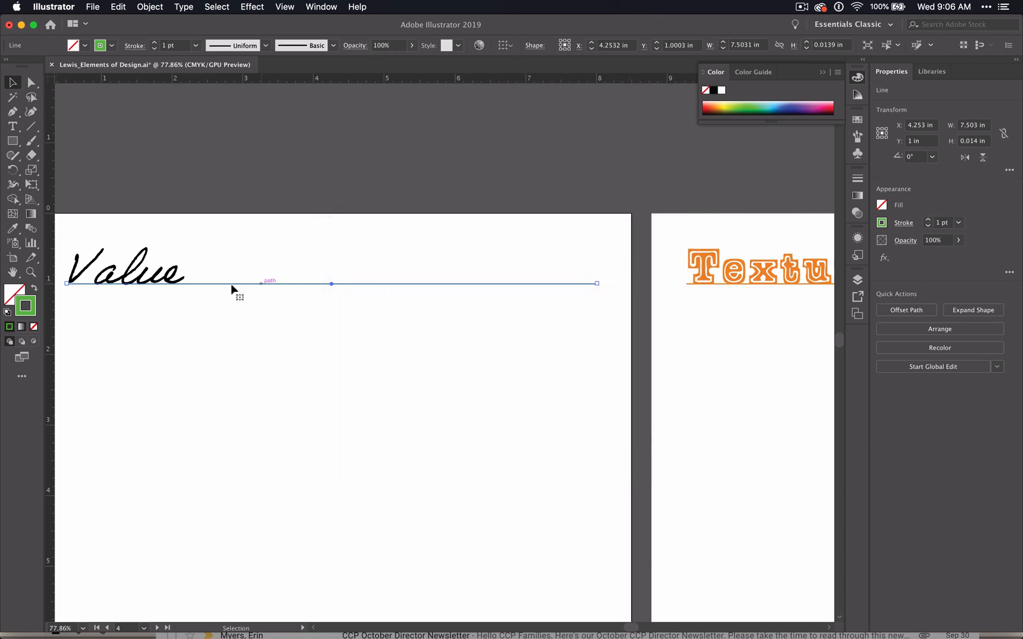
left_click(124, 268)
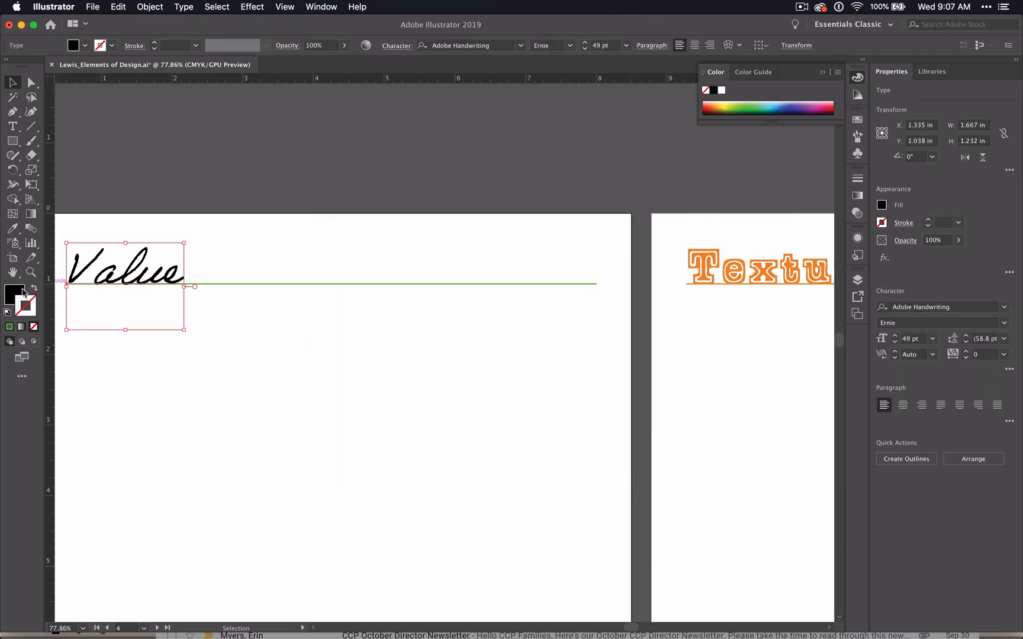
double_click(14, 294)
type("62B846")
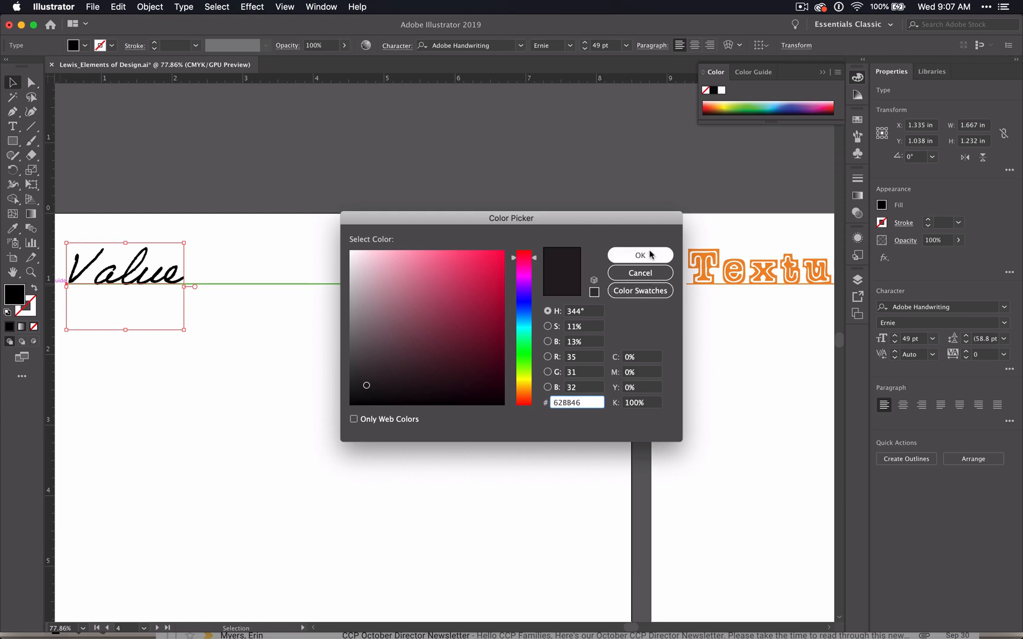
left_click(640, 254)
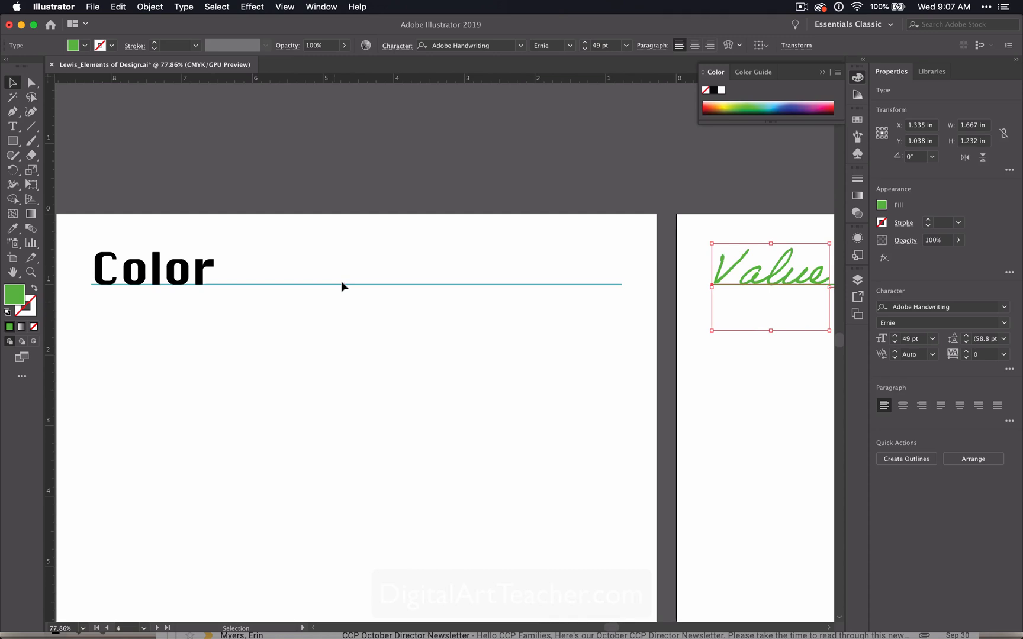
double_click(15, 296)
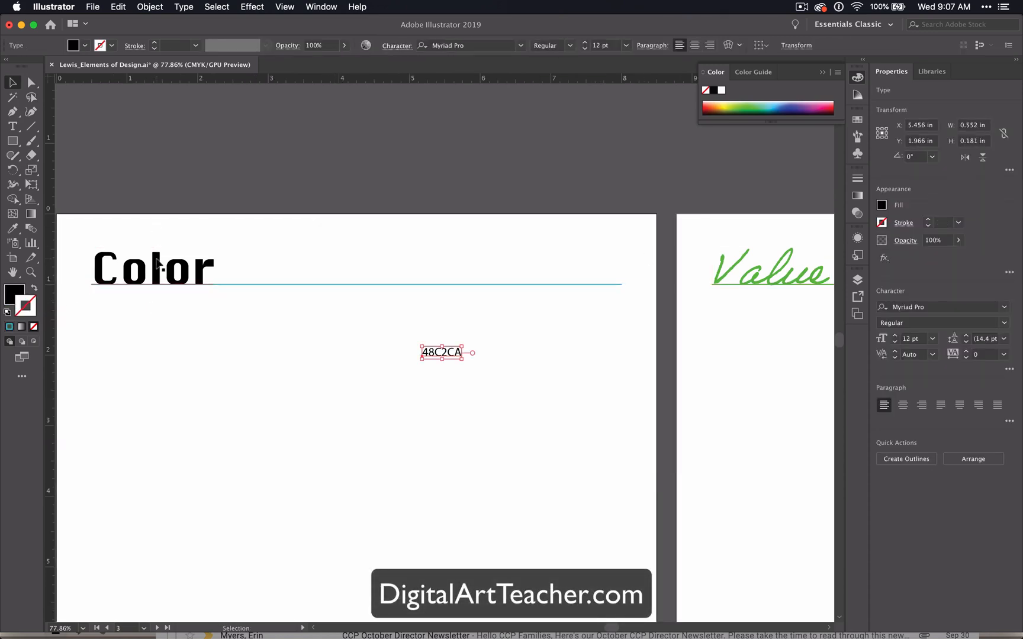
left_click(153, 267)
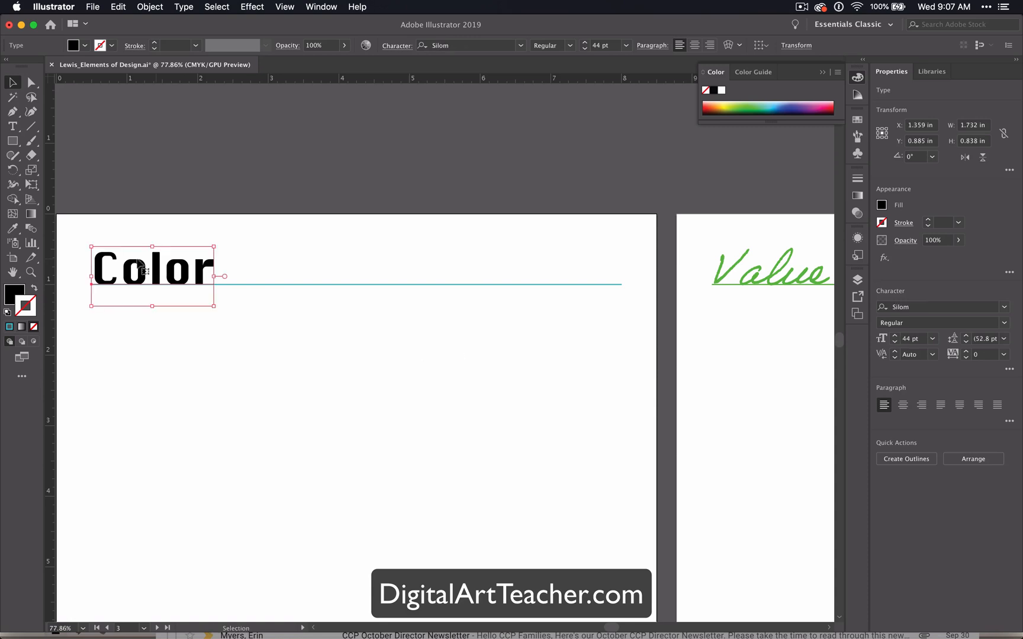